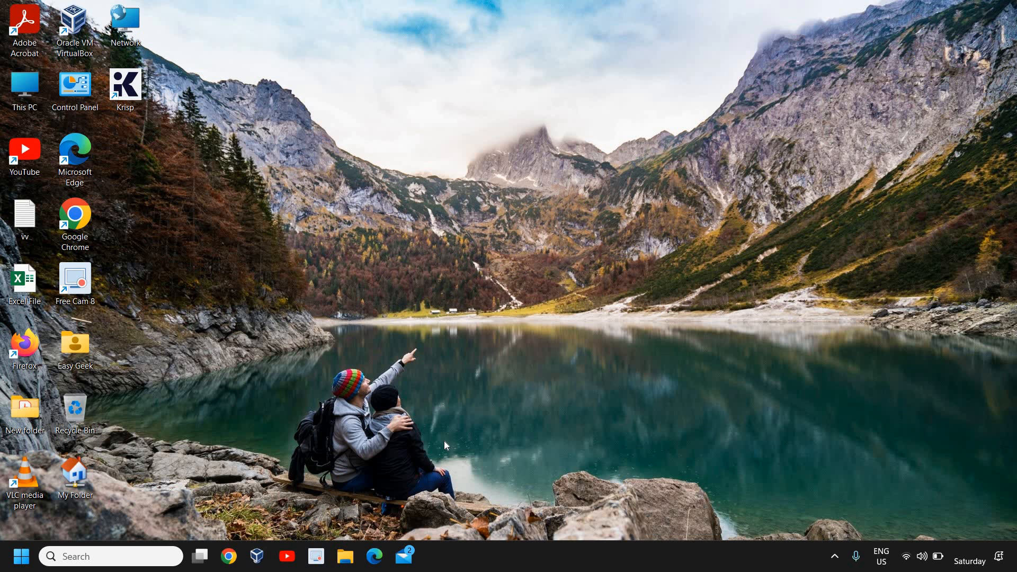
pyautogui.moveTo(408, 480)
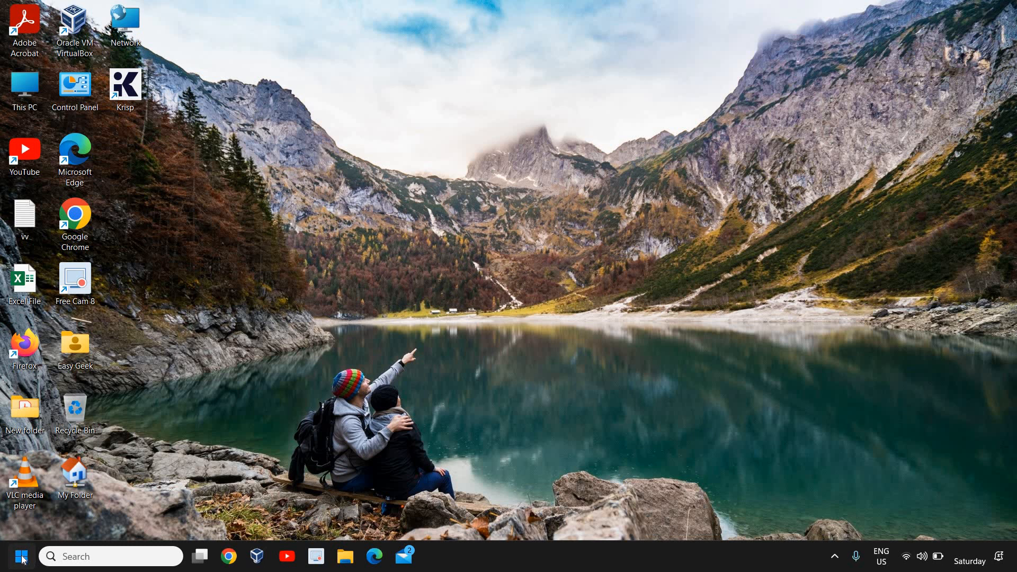
# - Bring up the Start button's quick link menu to reach Device Manager
pyautogui.rightClick(21, 555)
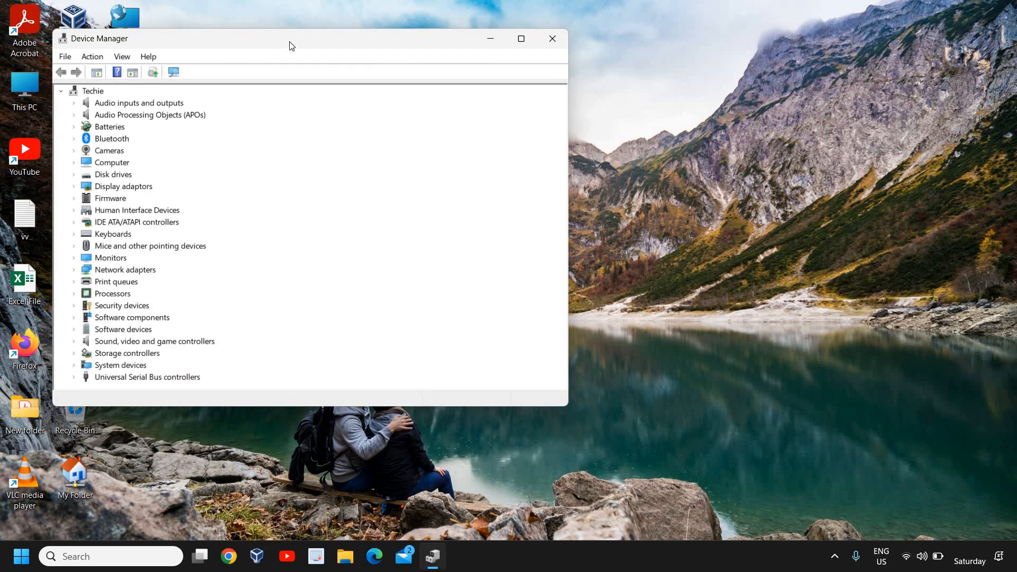
# - Centre Device Manager and select the first HID-compliant mouse under Mice and other pointing devices
pyautogui.moveTo(292, 39); pyautogui.dragTo(396, 38)
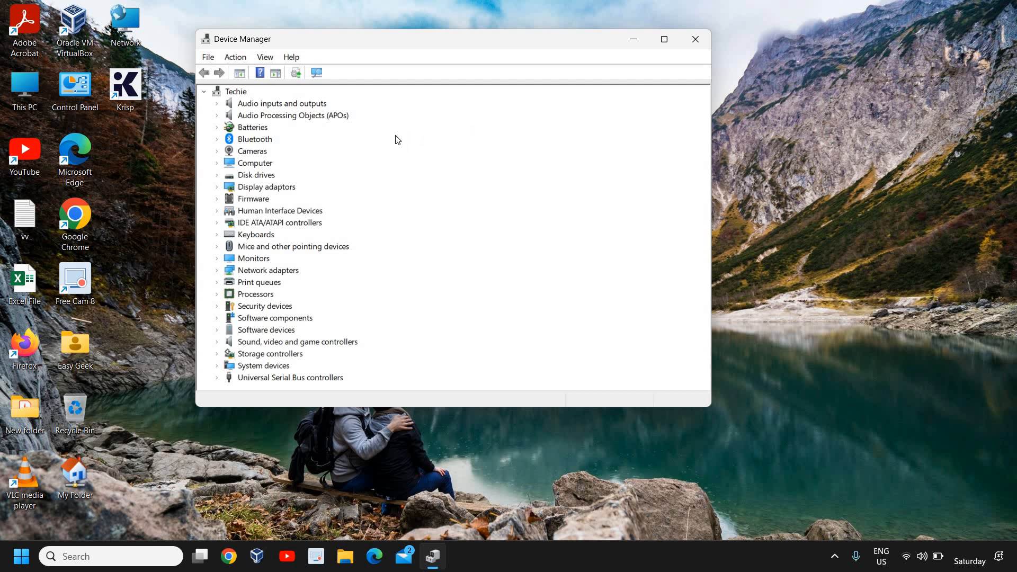
pyautogui.moveTo(403, 264)
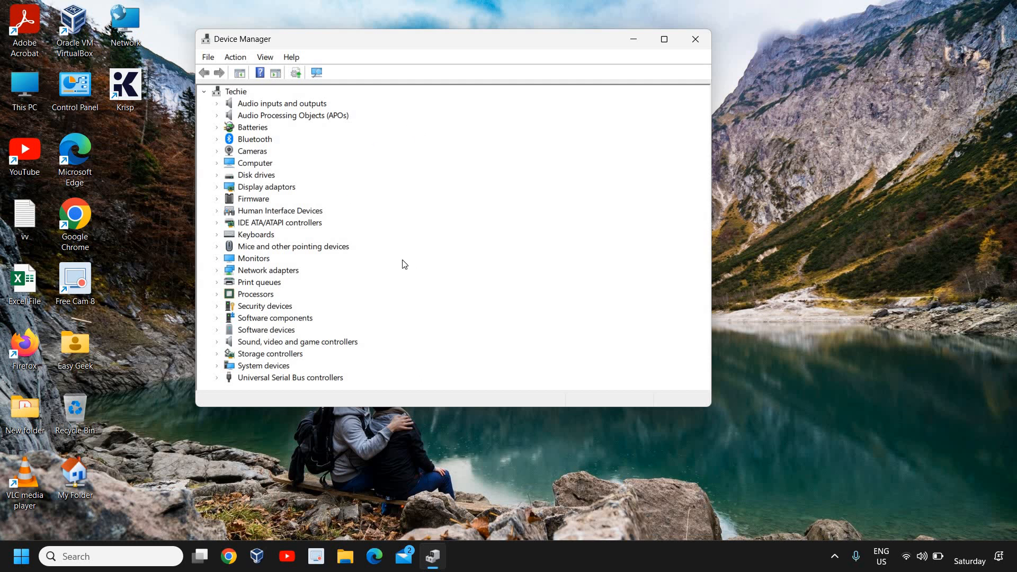
pyautogui.moveTo(284, 259)
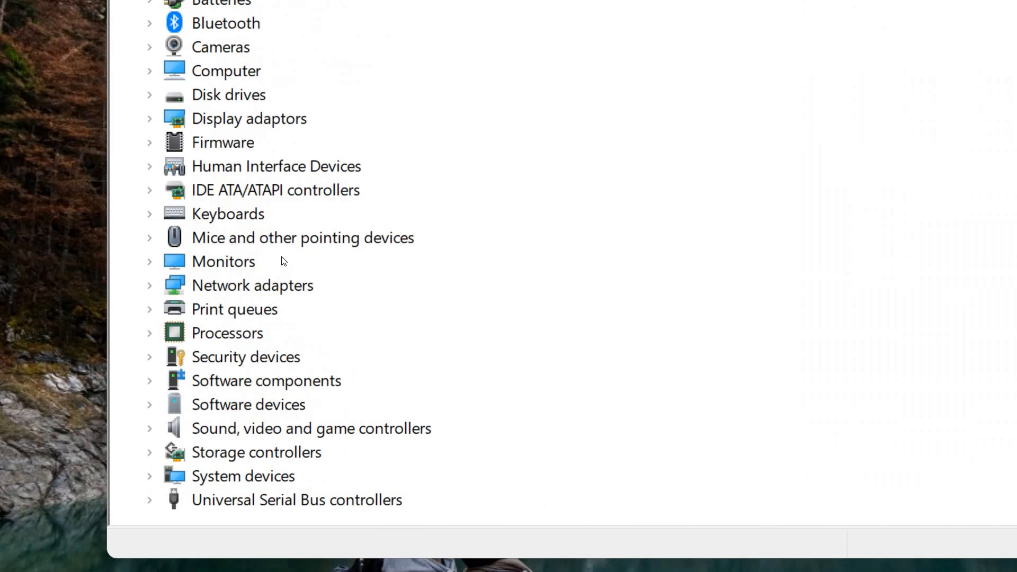
pyautogui.moveTo(167, 253)
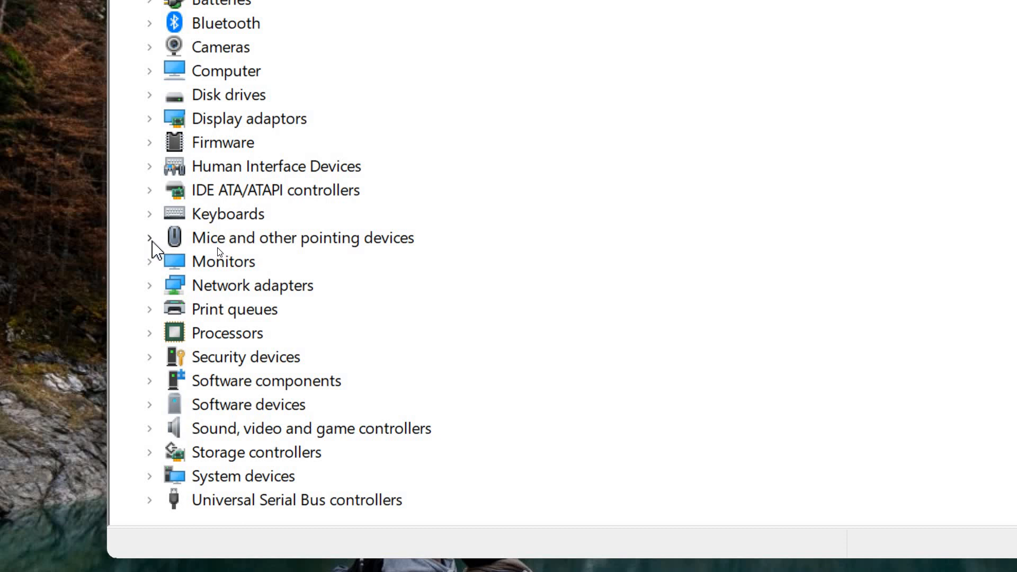
pyautogui.click(150, 237)
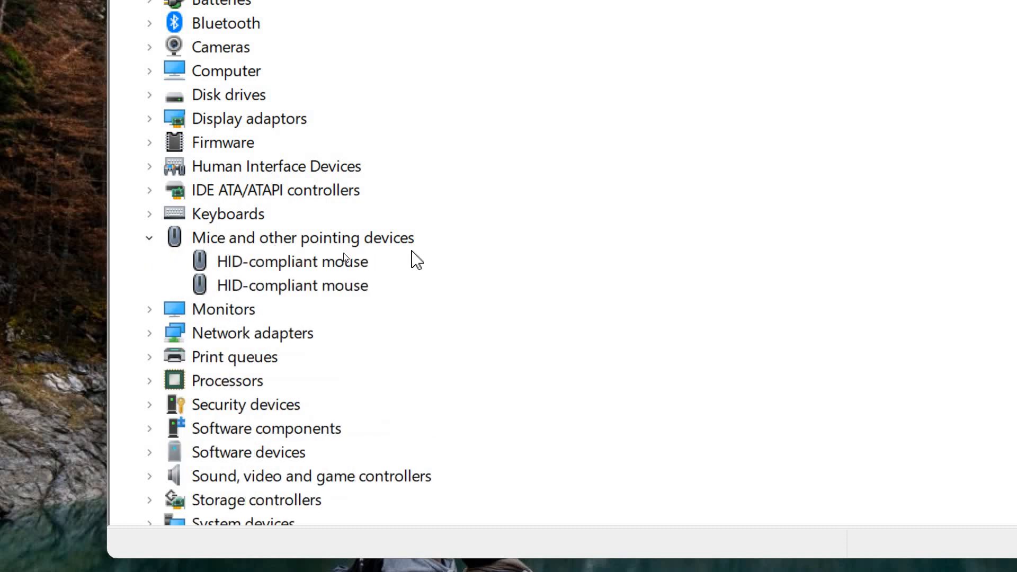
pyautogui.moveTo(314, 234)
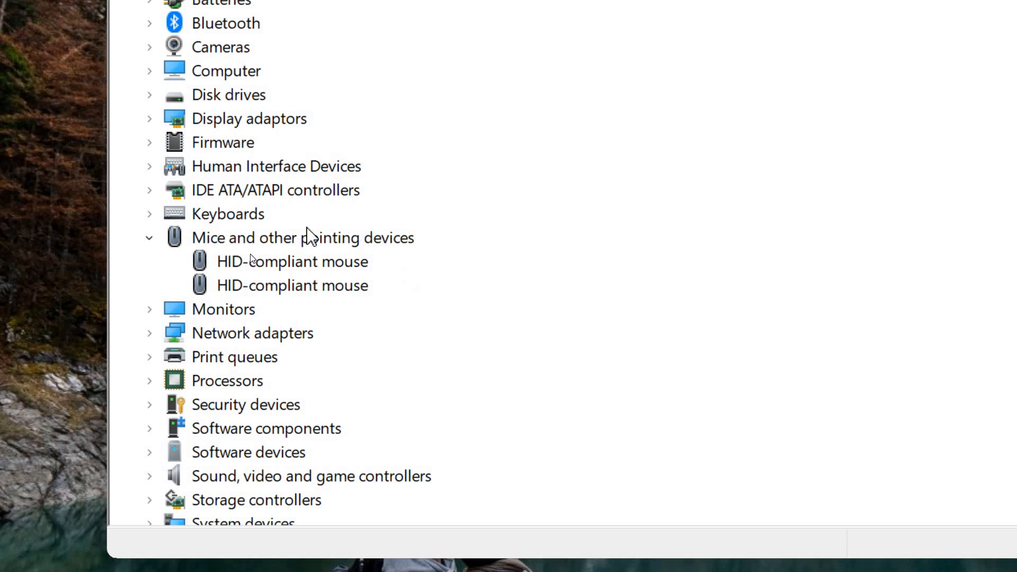
pyautogui.moveTo(268, 272)
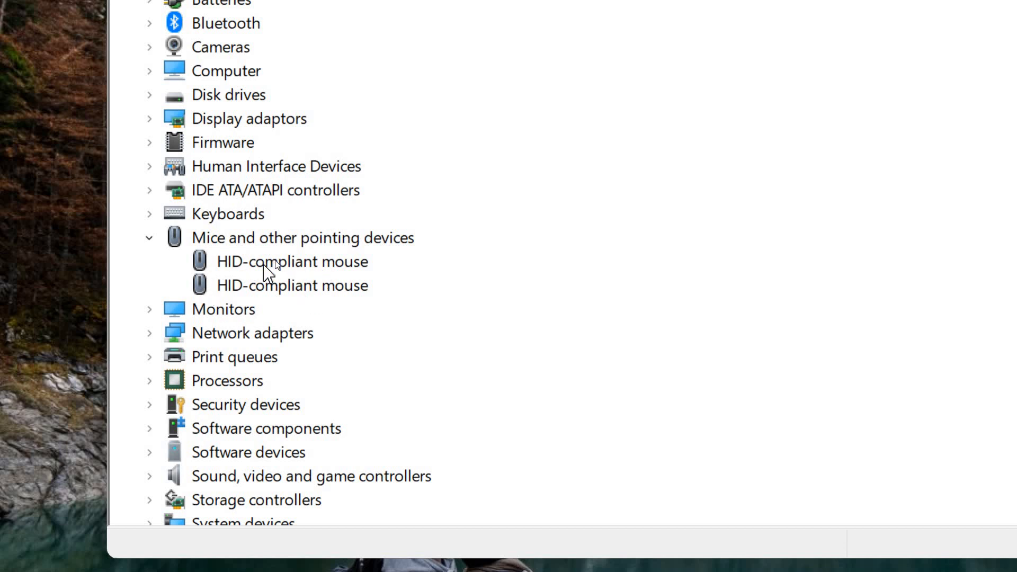
pyautogui.click(293, 261)
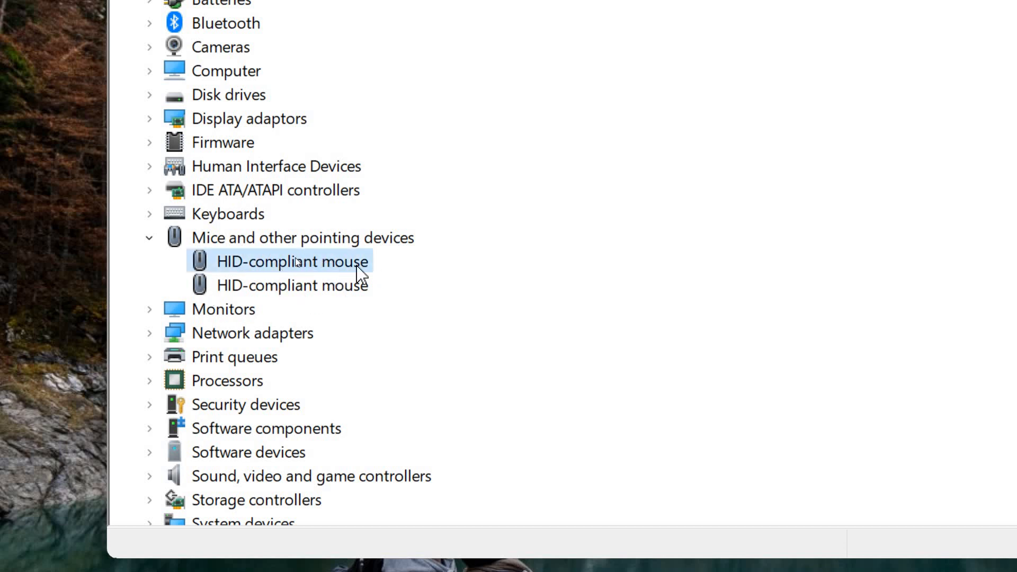
pyautogui.moveTo(283, 268)
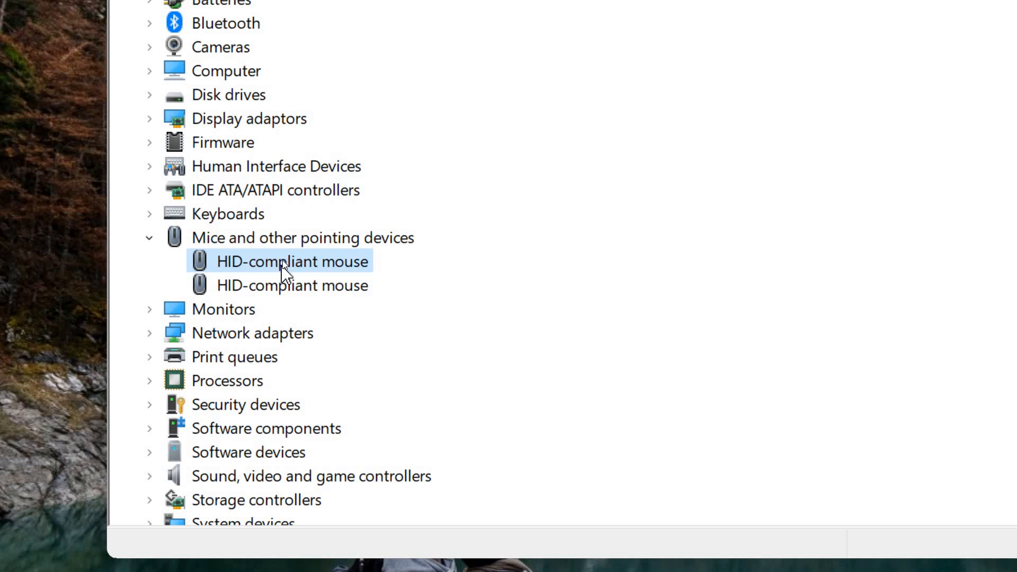
# - Reinstall the HID-compliant mouse driver from the compatible list and close the success page
pyautogui.rightClick(292, 261)
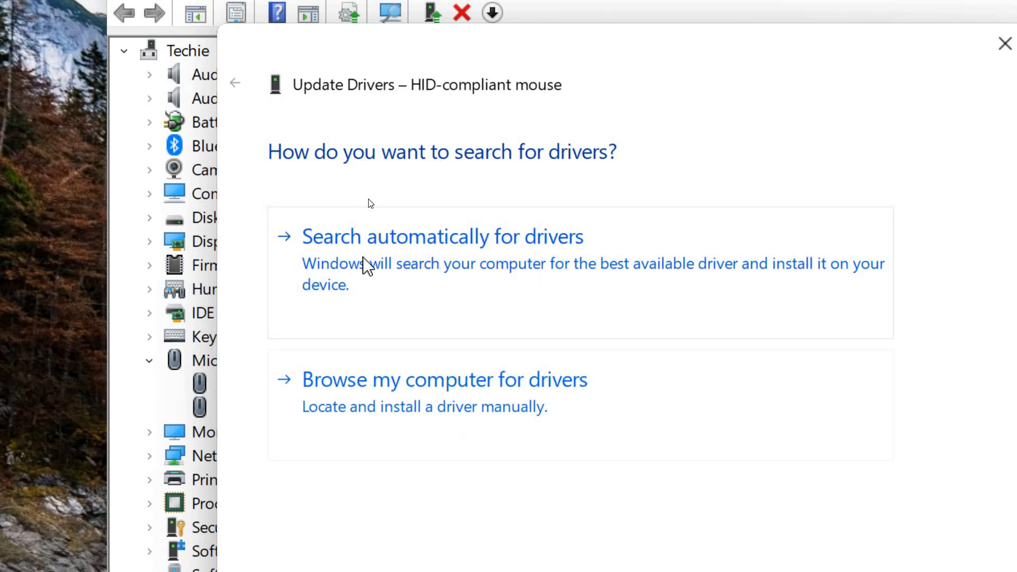
pyautogui.moveTo(436, 435)
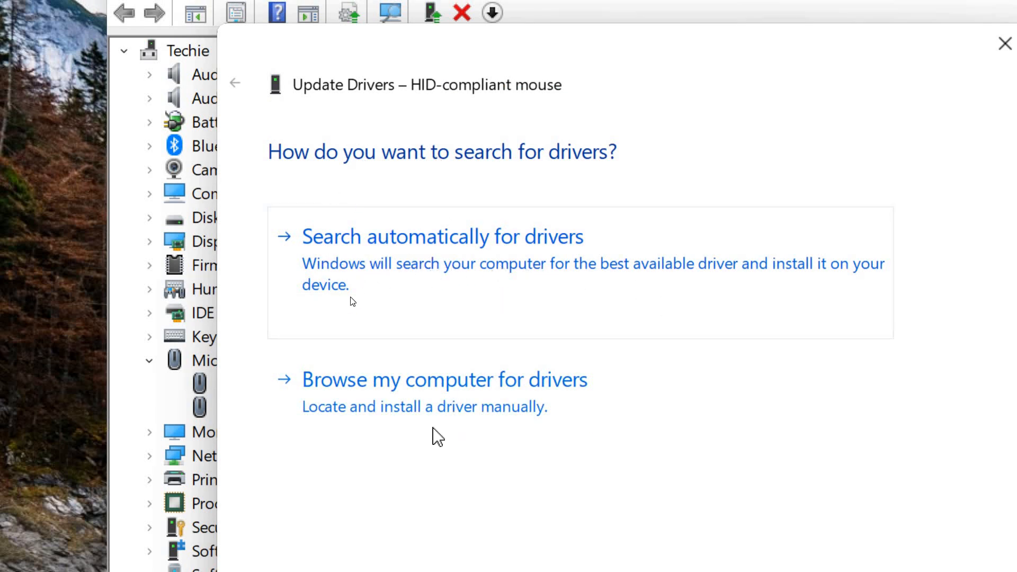
pyautogui.moveTo(401, 412)
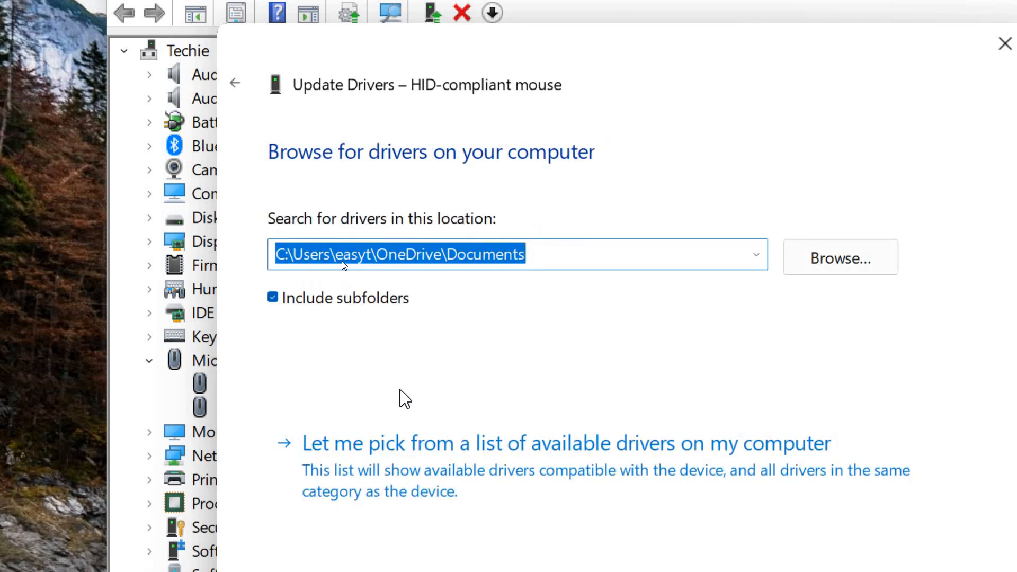
pyautogui.moveTo(363, 470)
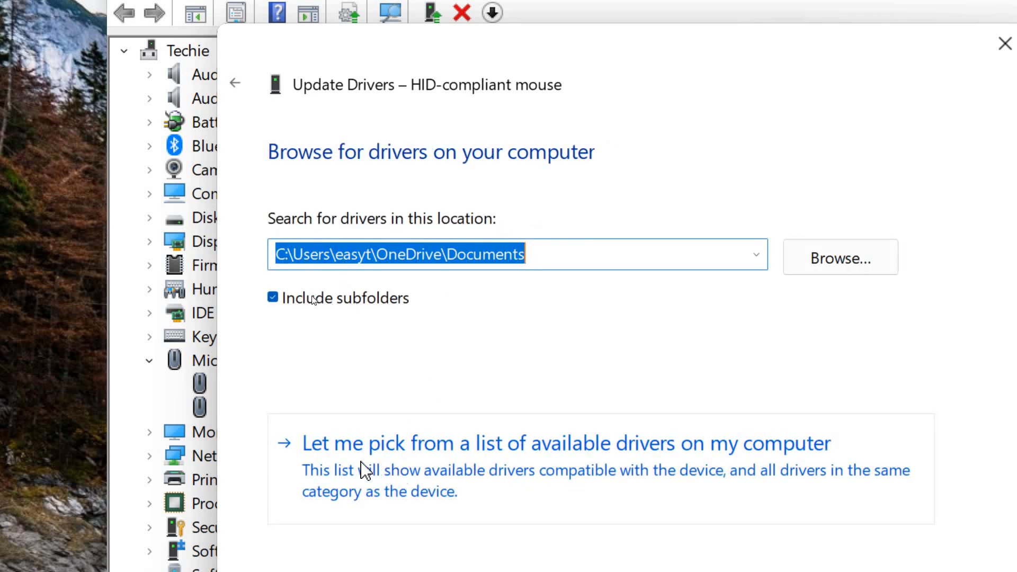
pyautogui.moveTo(454, 464)
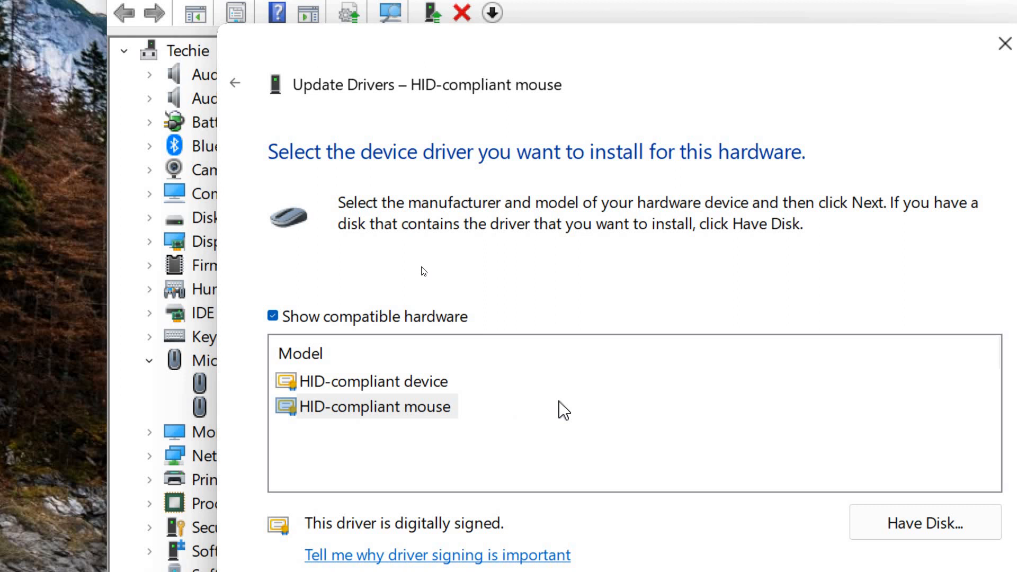
pyautogui.click(373, 407)
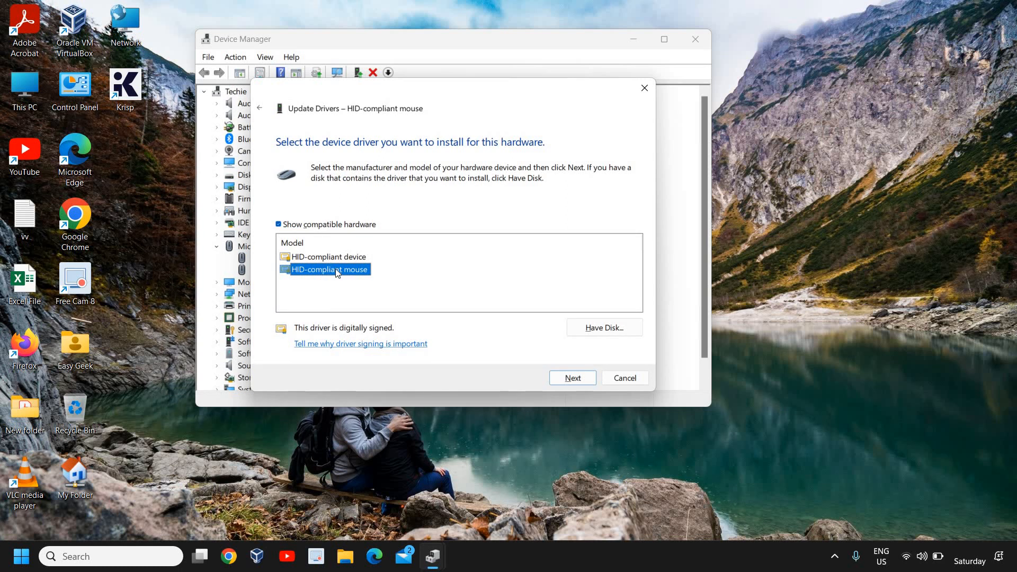
pyautogui.moveTo(566, 375)
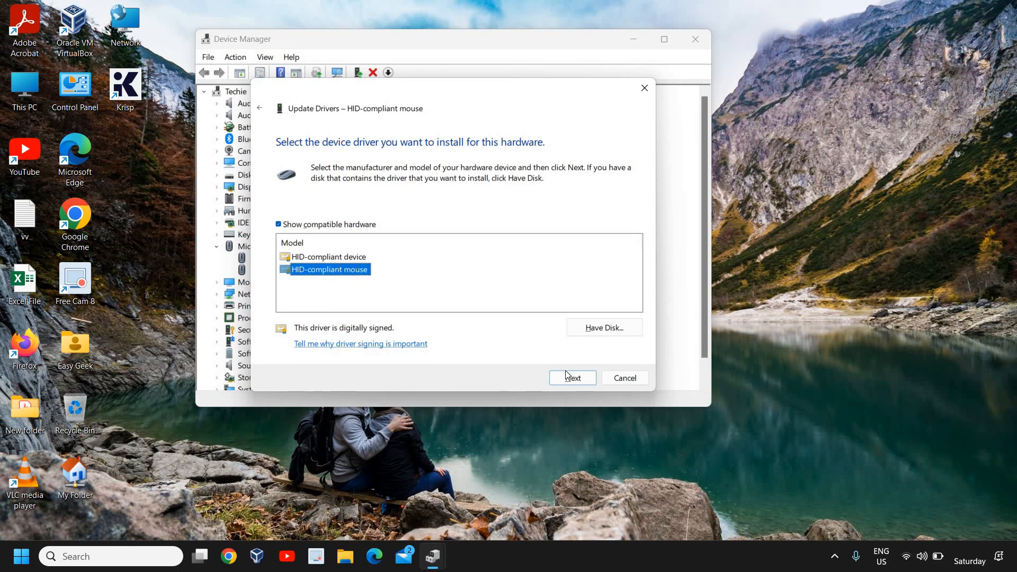
pyautogui.click(572, 378)
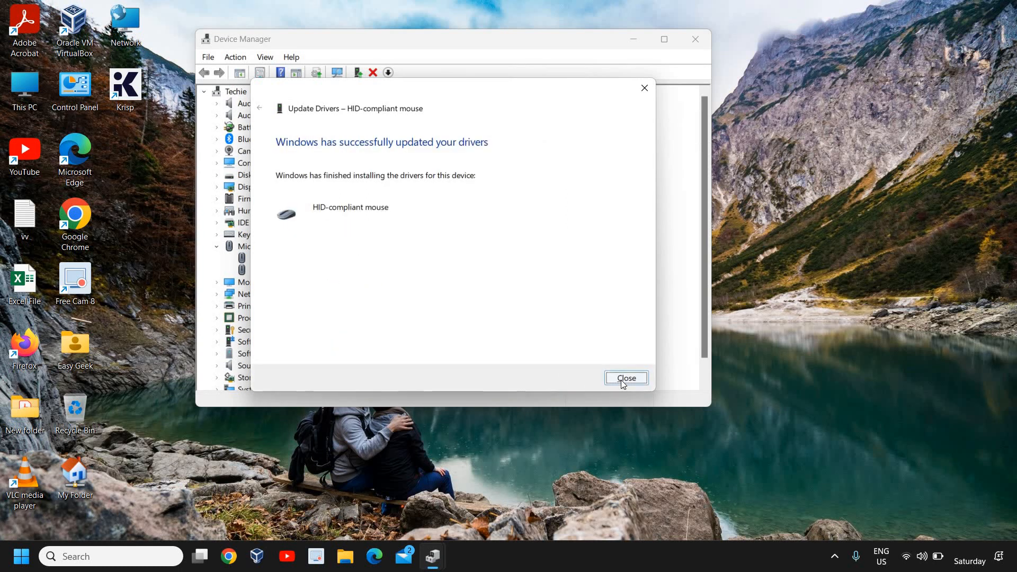
pyautogui.click(625, 378)
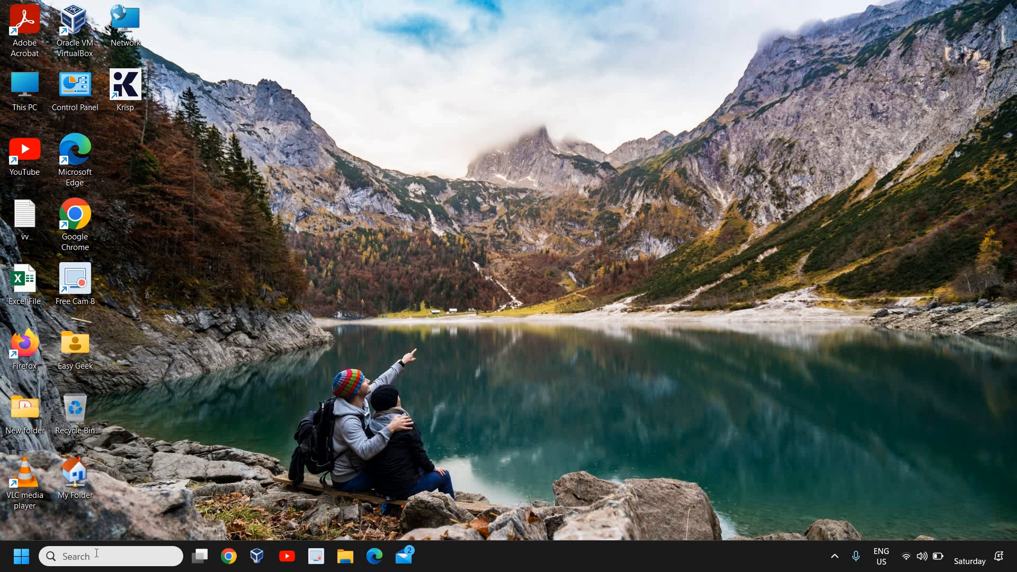
pyautogui.moveTo(94, 556)
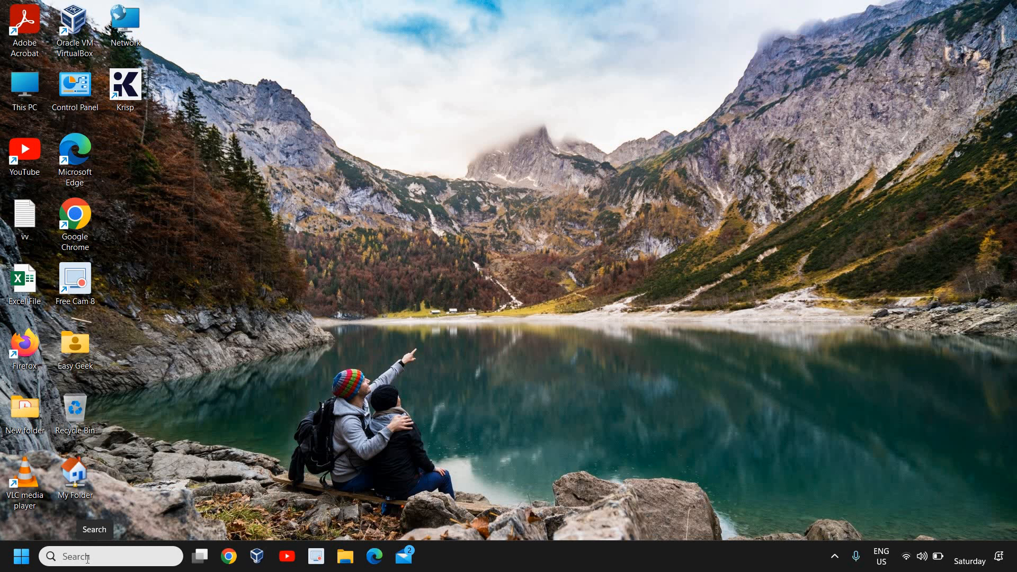
# - Search Windows for 'control' to launch Control Panel
pyautogui.click(111, 555)
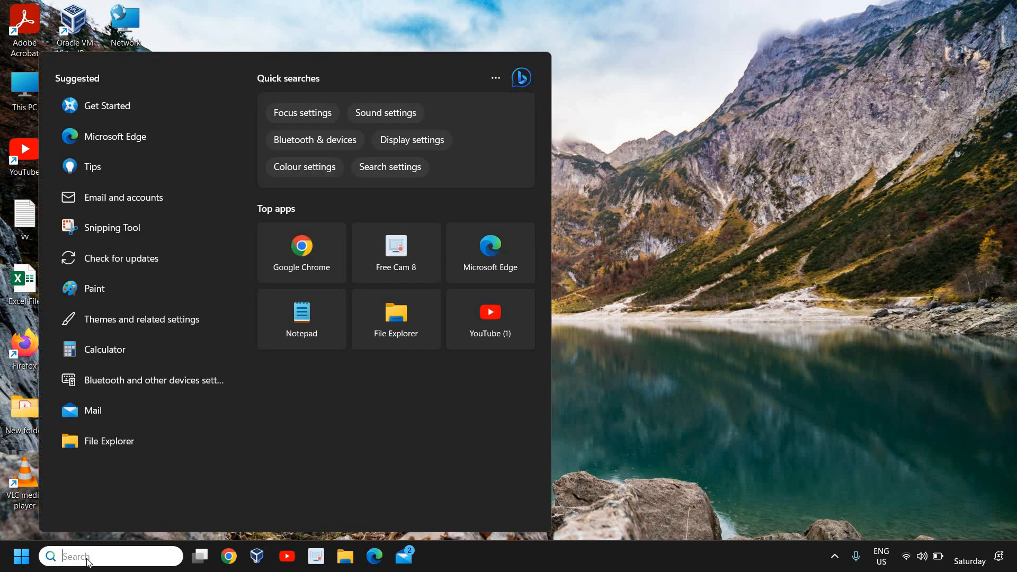
pyautogui.write('control')
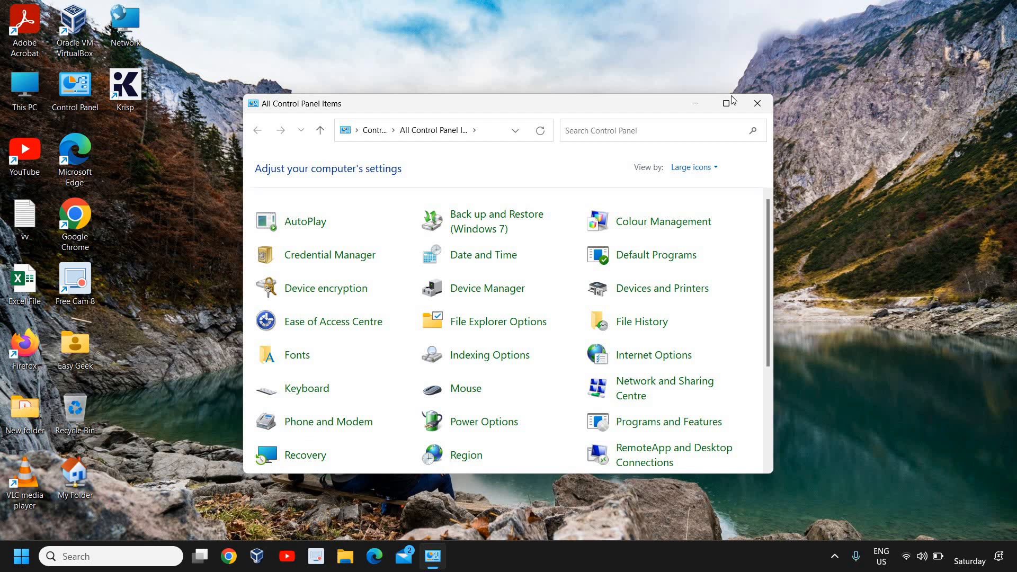
# - Maximize Control Panel and open the Mouse item's properties
pyautogui.click(729, 103)
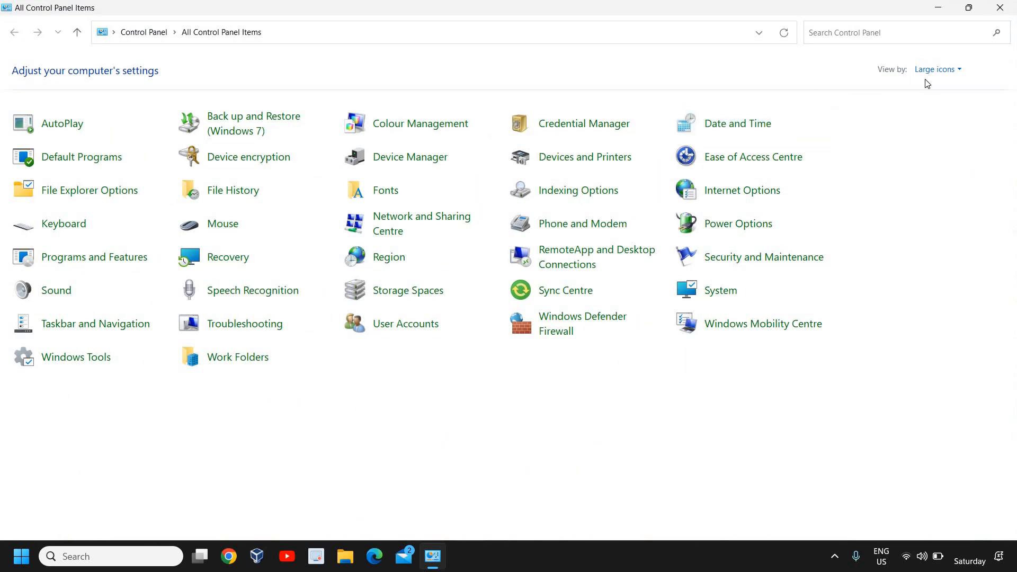
pyautogui.click(936, 69)
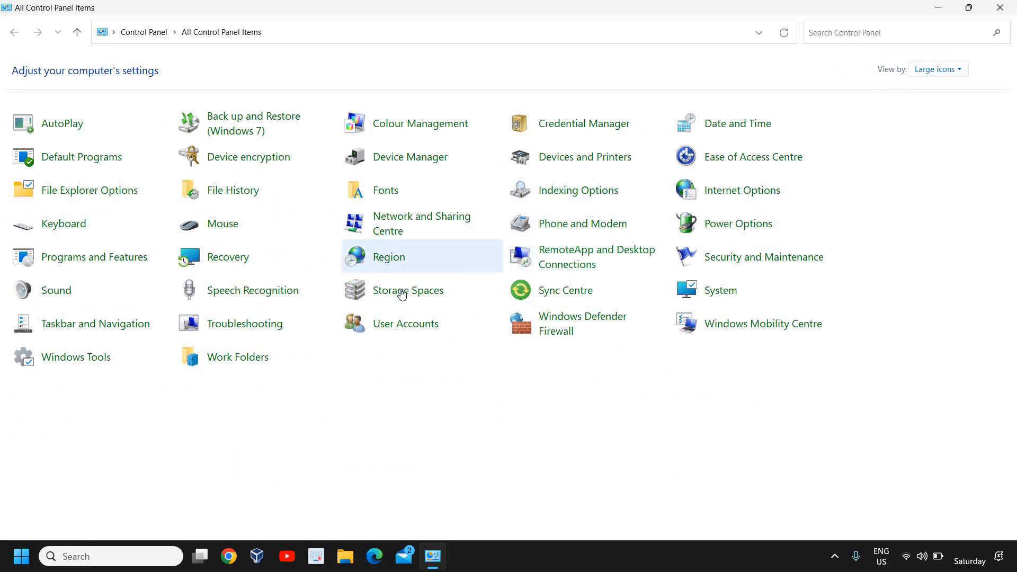
pyautogui.moveTo(222, 223)
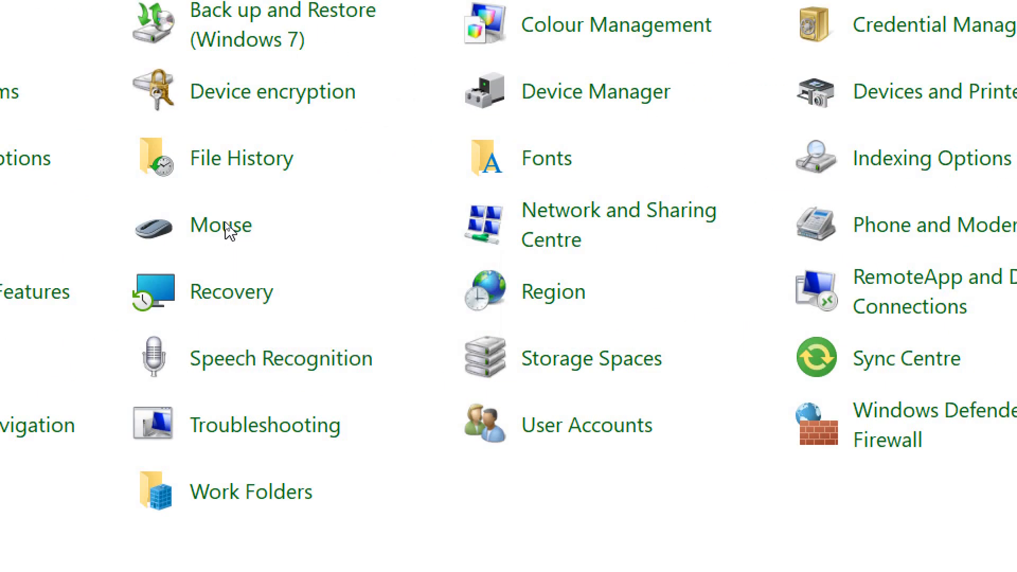
pyautogui.click(220, 225)
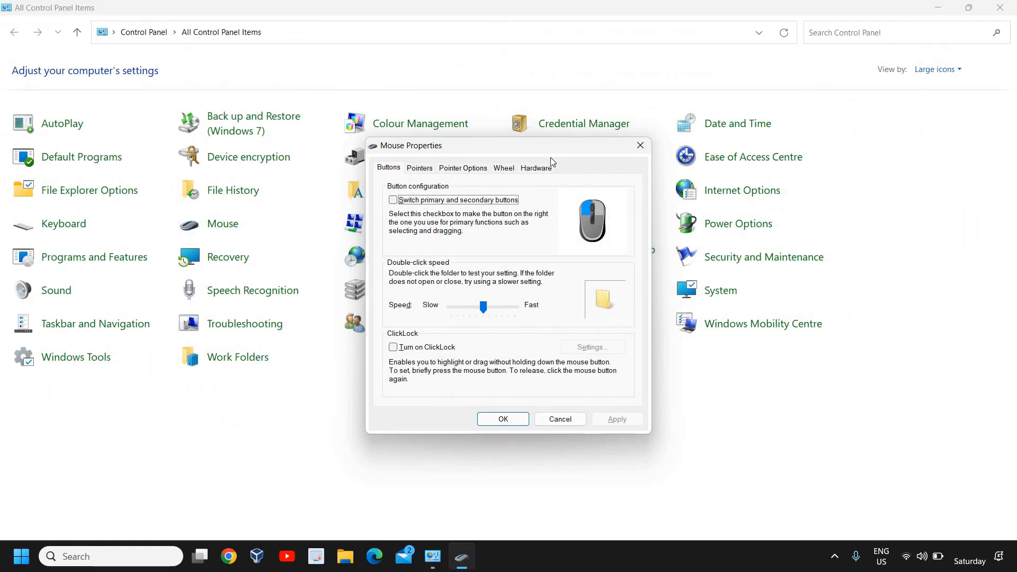
pyautogui.moveTo(452, 178)
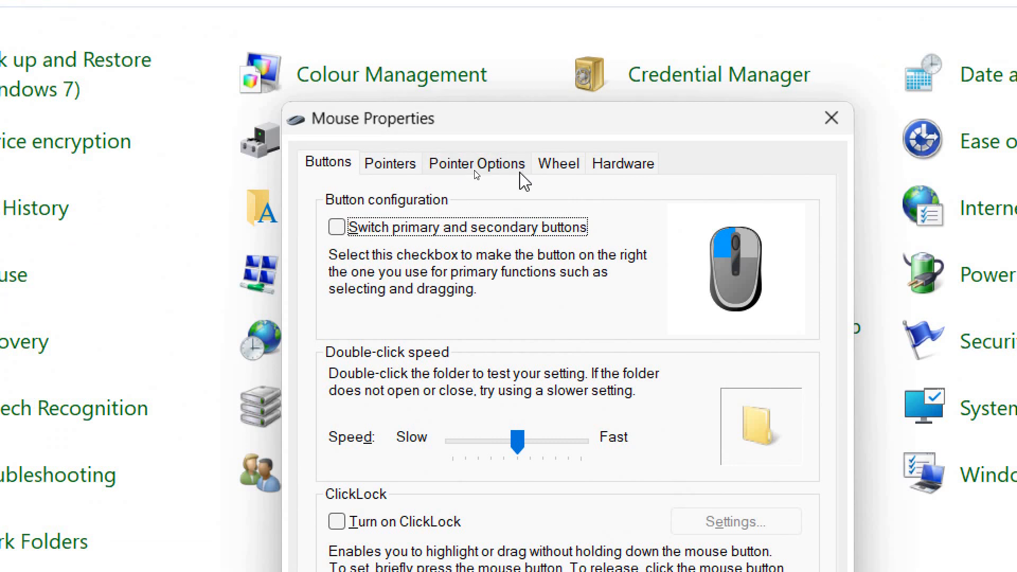
# - Under Pointer Options, uncheck 'Hide pointer while typing' and apply the change
pyautogui.click(476, 163)
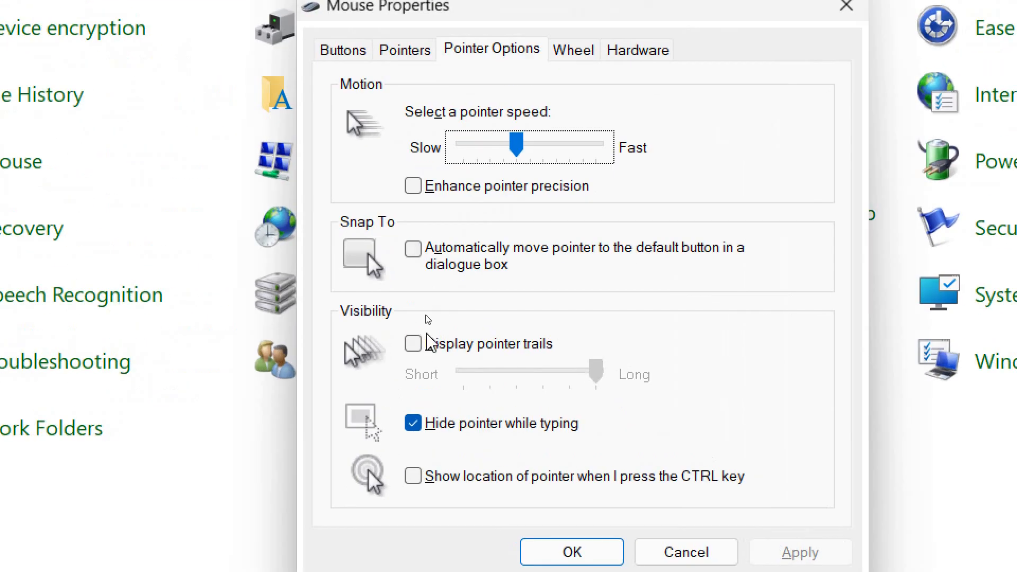
pyautogui.moveTo(405, 269)
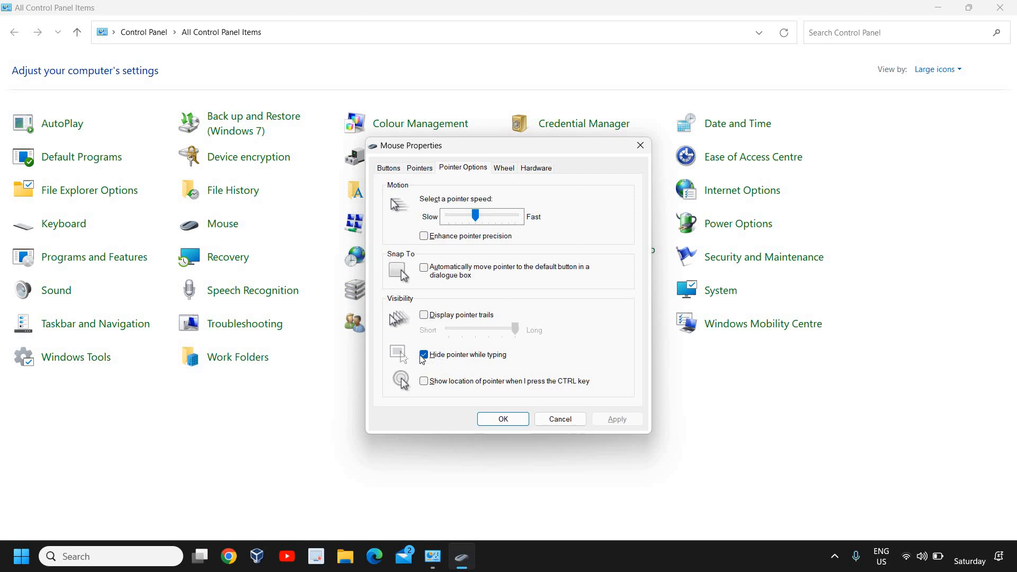
pyautogui.moveTo(437, 362)
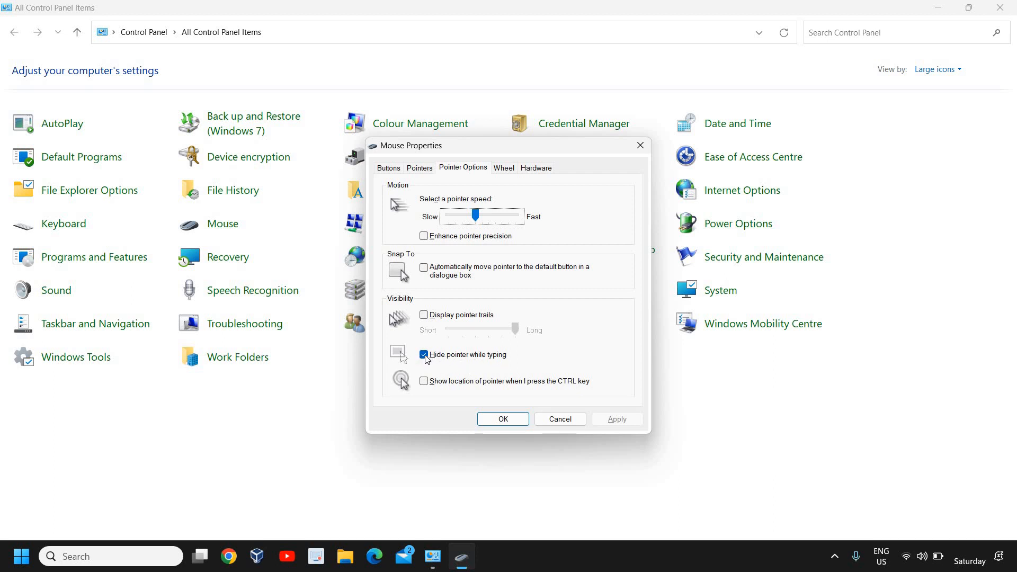
pyautogui.click(424, 355)
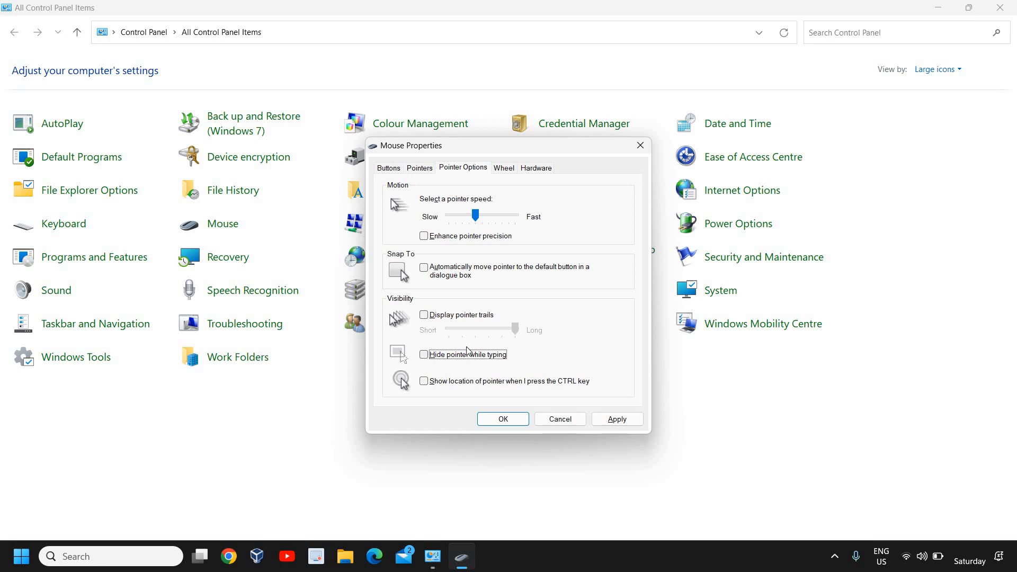
pyautogui.moveTo(432, 367)
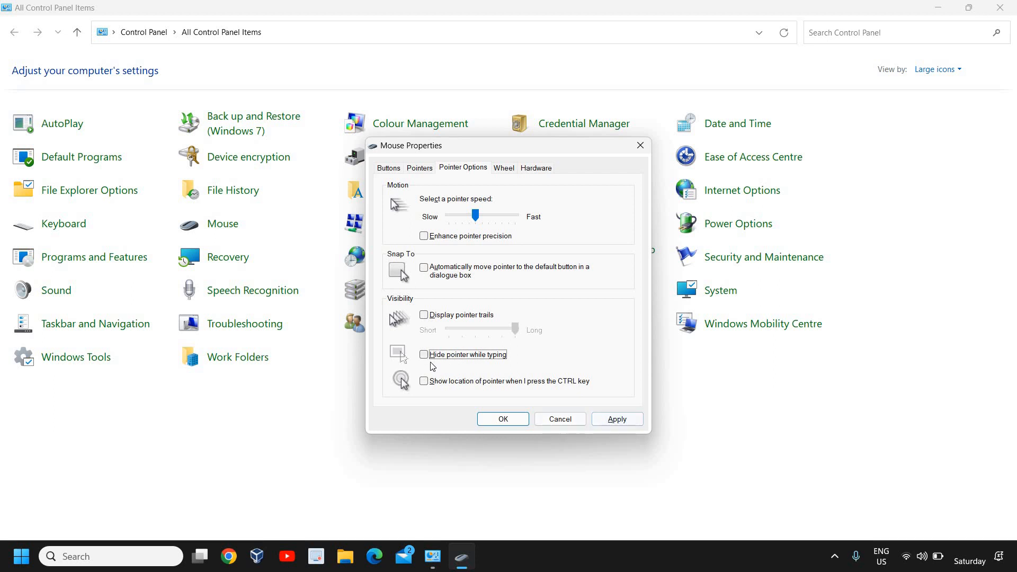
pyautogui.click(616, 419)
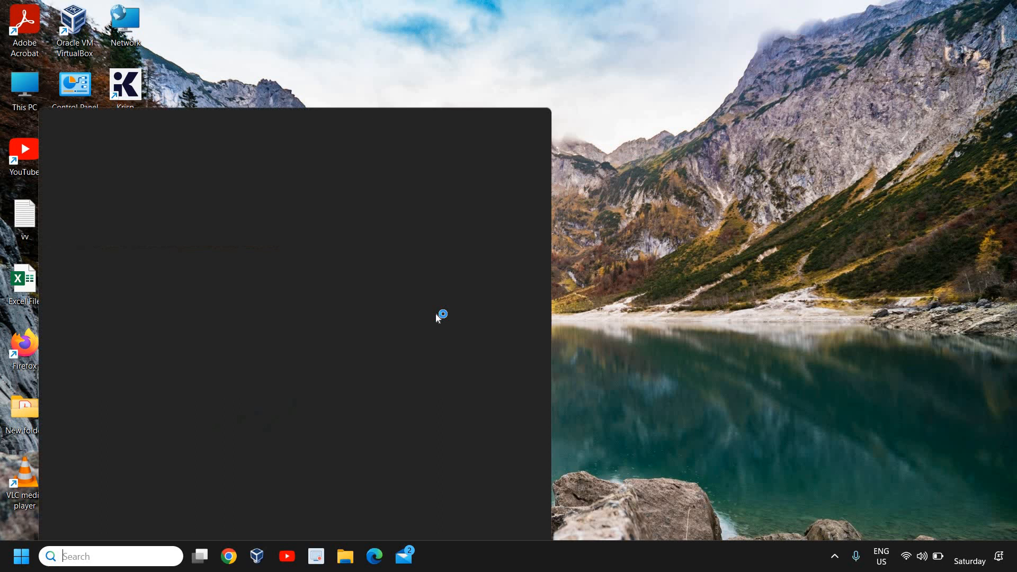
pyautogui.write('ssss')
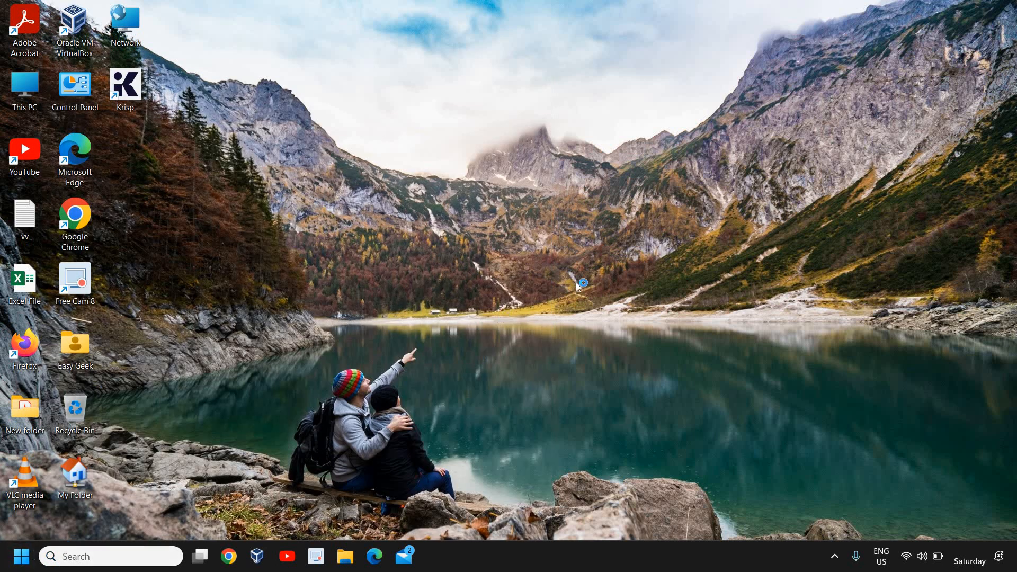
pyautogui.moveTo(455, 428)
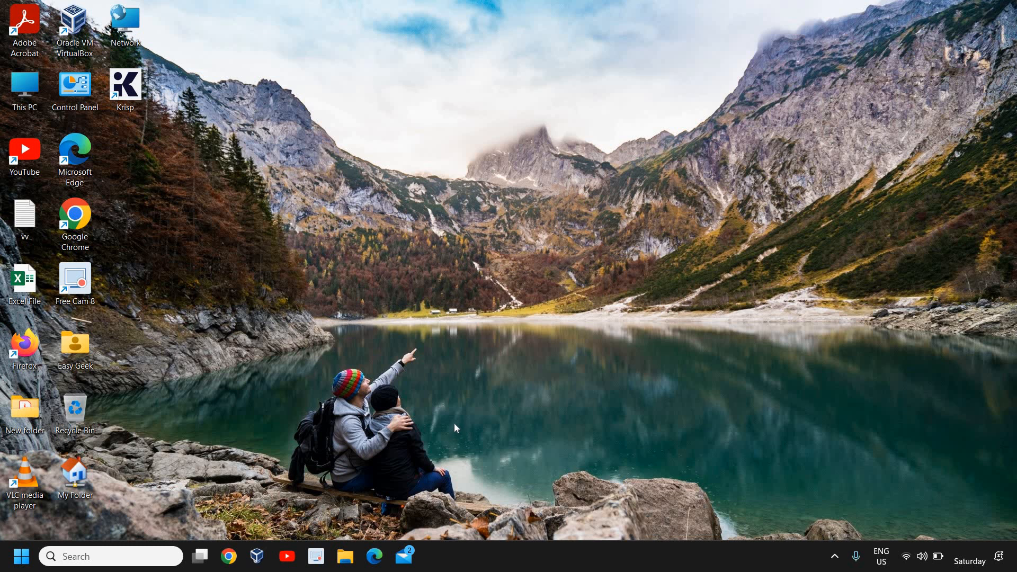
pyautogui.moveTo(454, 420)
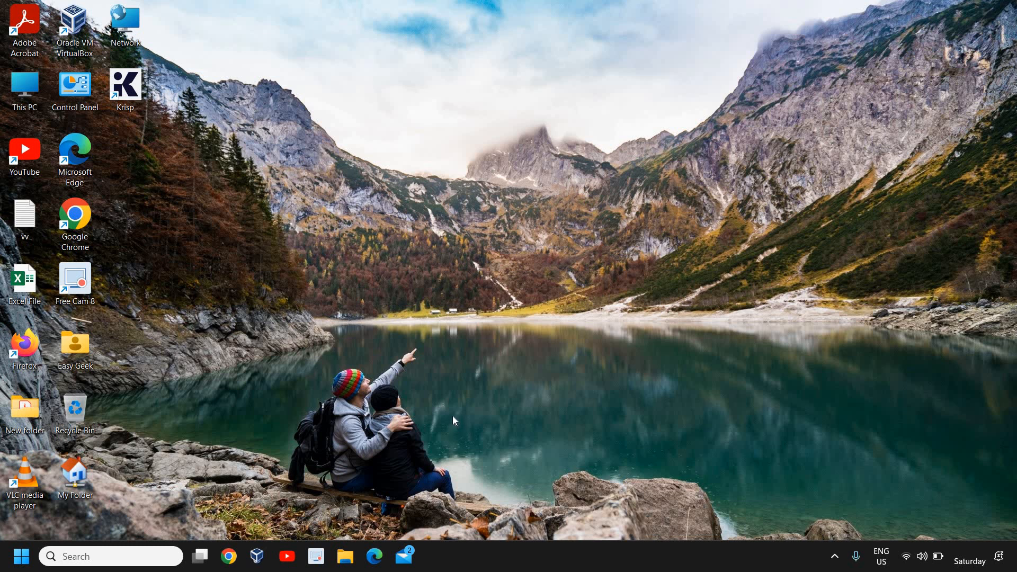